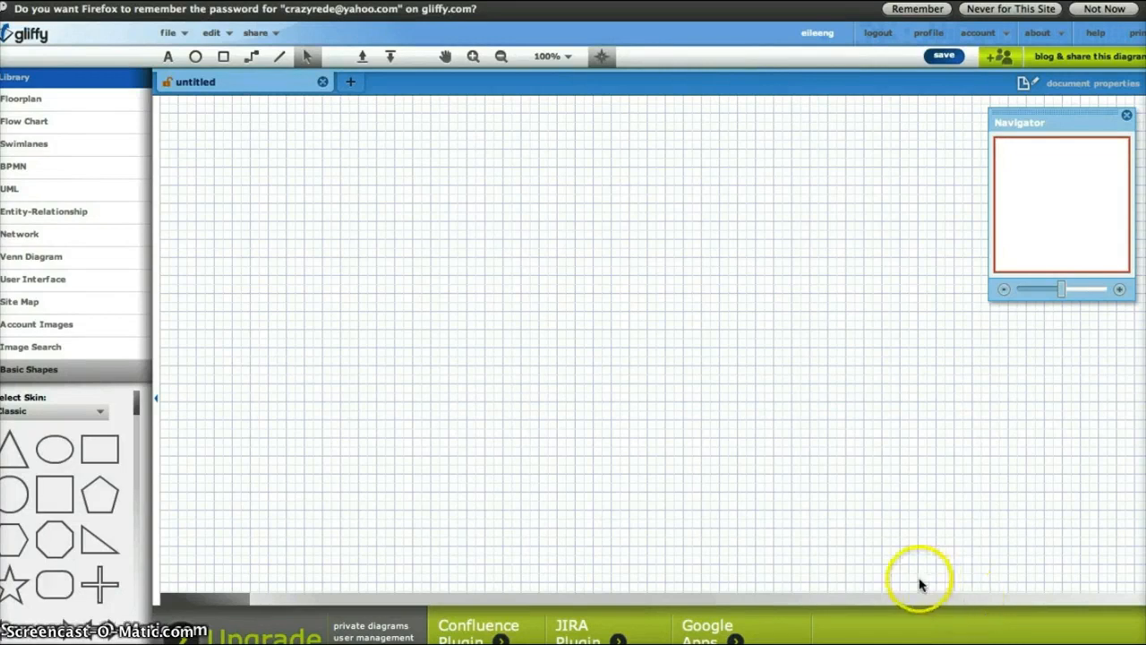
{"action": "mouse_move", "coordinate": [196, 380]}
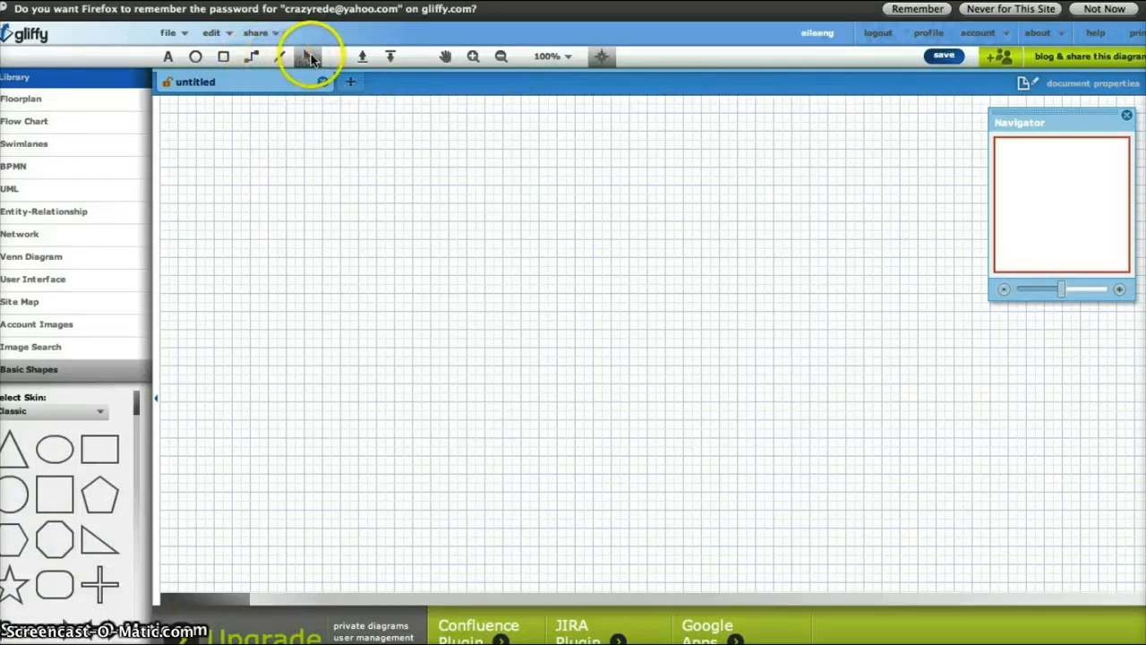
{"action": "mouse_move", "coordinate": [310, 56]}
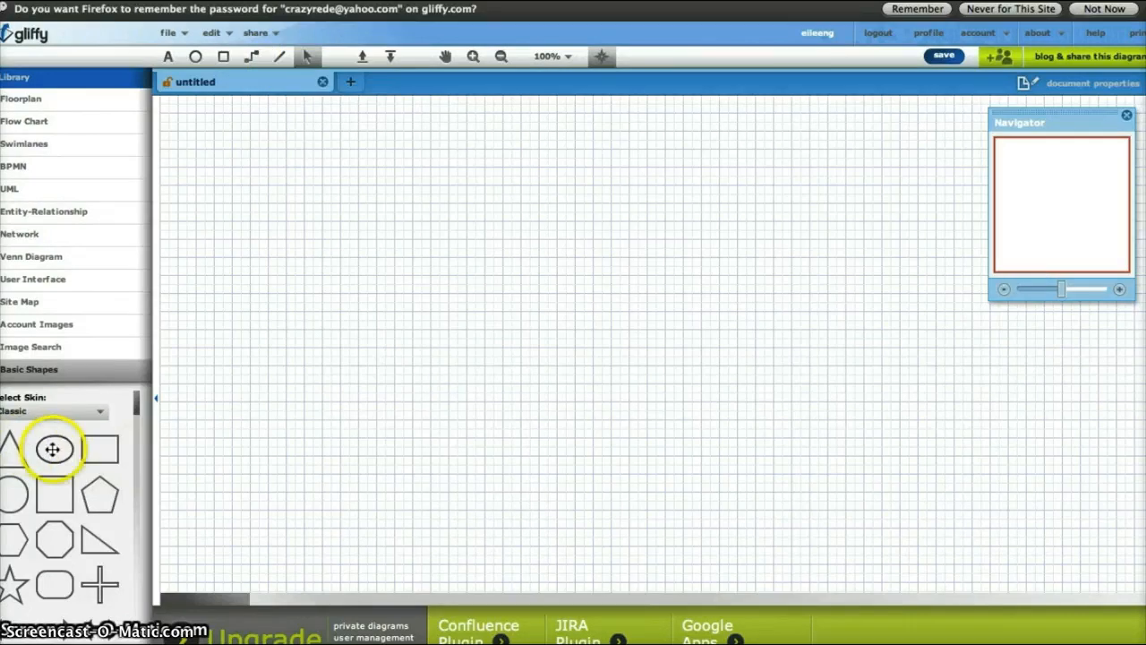
- Place ovals labelled 'All life' and 'cells' at the top of the canvas
{"action": "left_click_drag", "start_coordinate": [52, 448], "coordinate": [591, 177]}
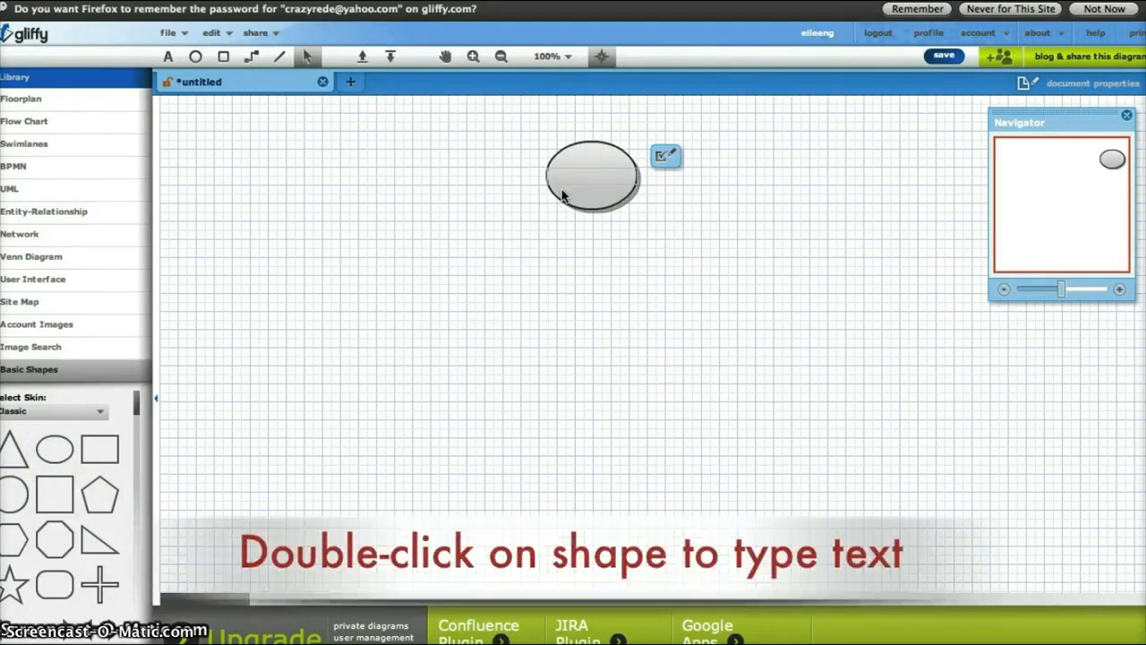
{"action": "type", "text": "All life"}
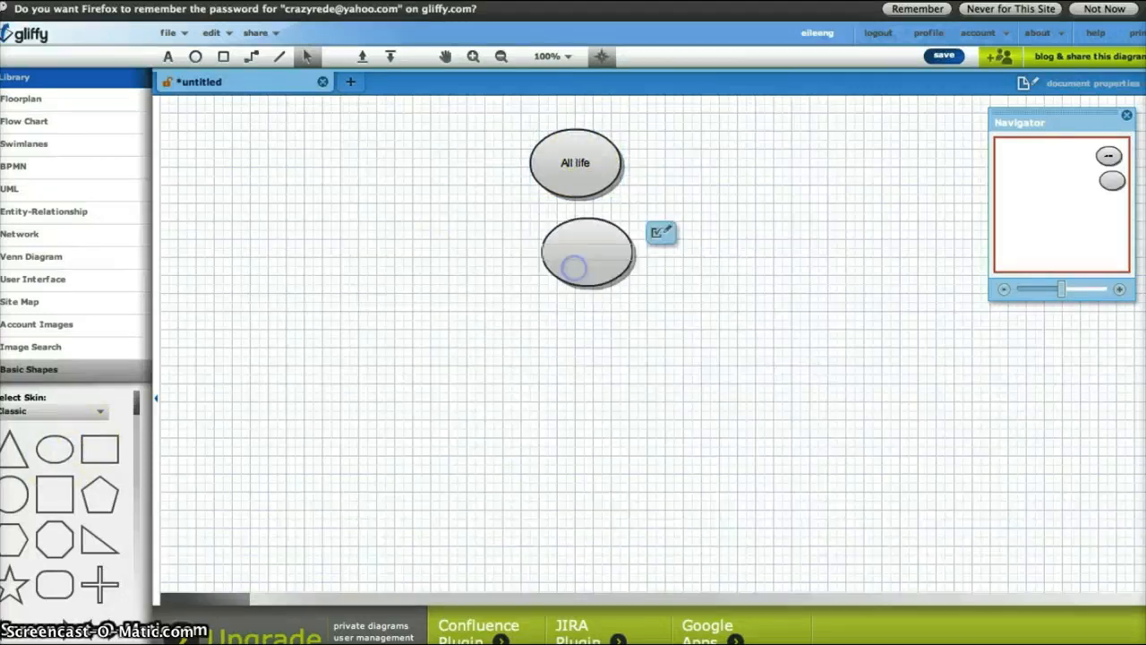
{"action": "type", "text": "cells"}
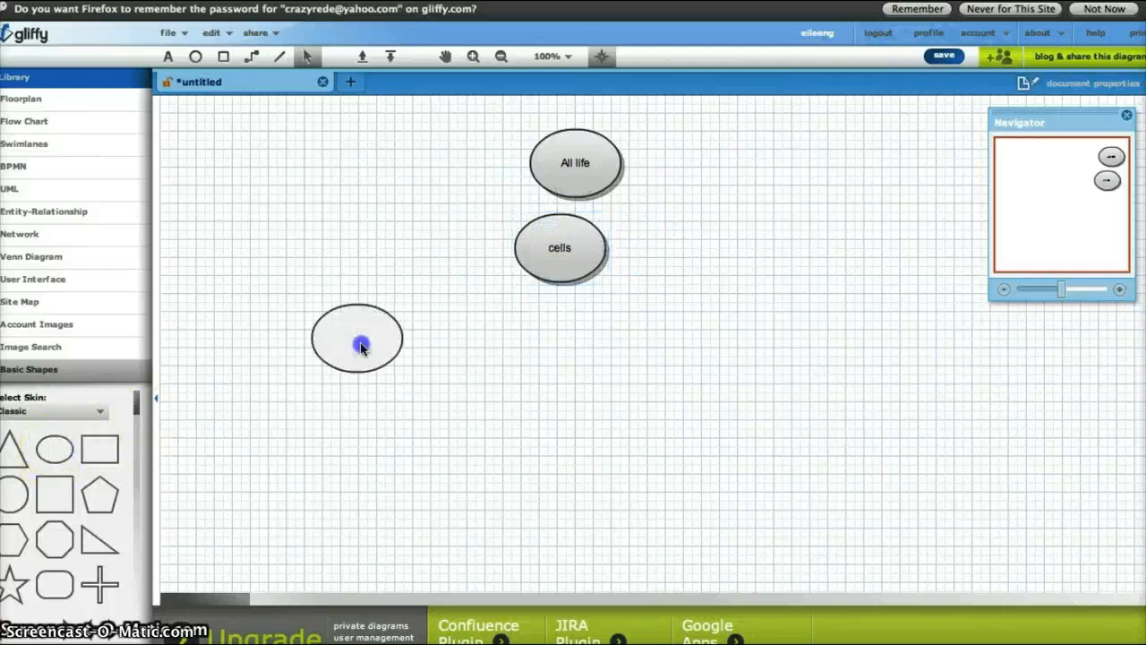
- Add ovals labelled 'prokaryotic' and 'eukaryotic' below cells
{"action": "left_click_drag", "start_coordinate": [356, 339], "coordinate": [434, 323]}
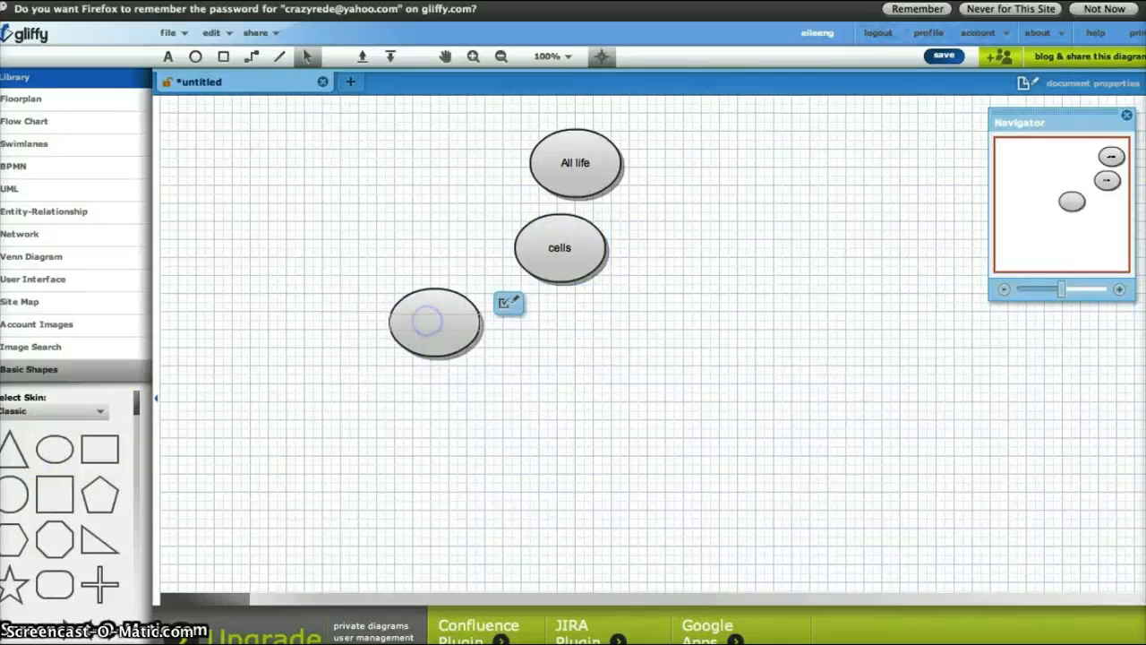
{"action": "type", "text": "prokaryotic"}
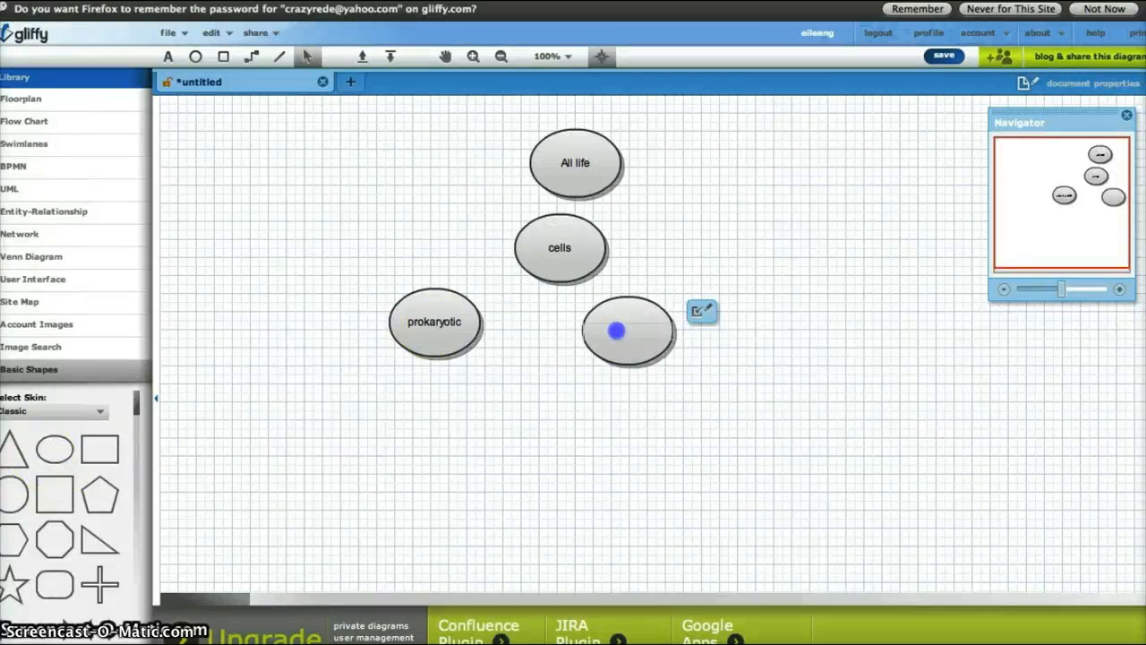
{"action": "type", "text": "eukaryotic"}
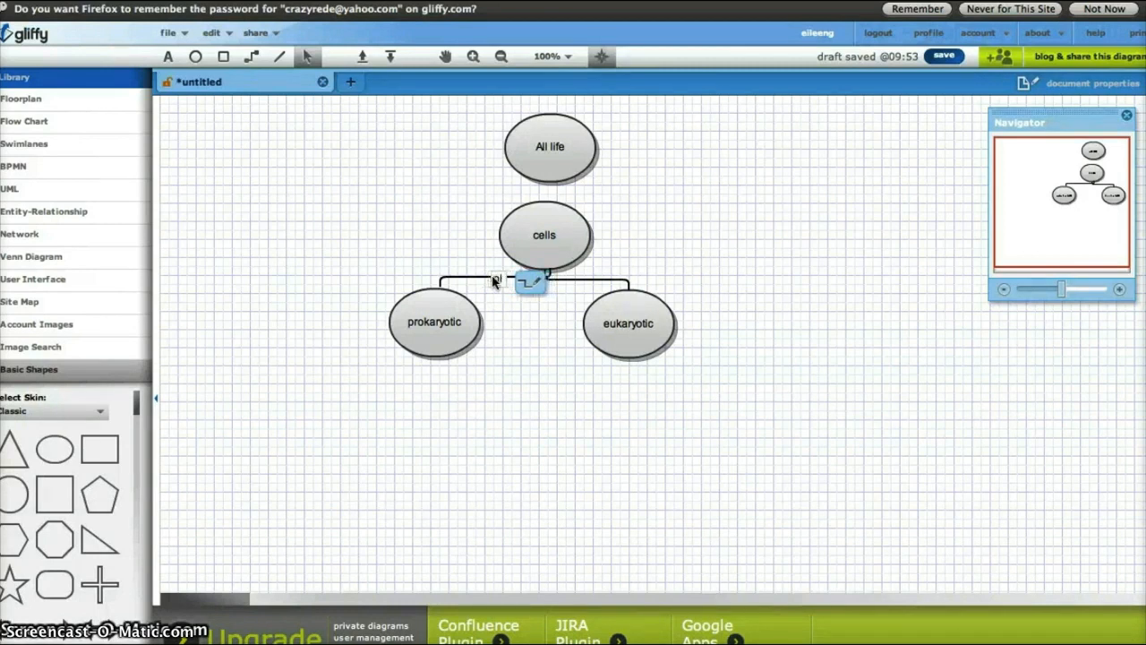
- Label the connector from cells to prokaryotic 'earliest cells'
{"action": "type", "text": "earliest"}
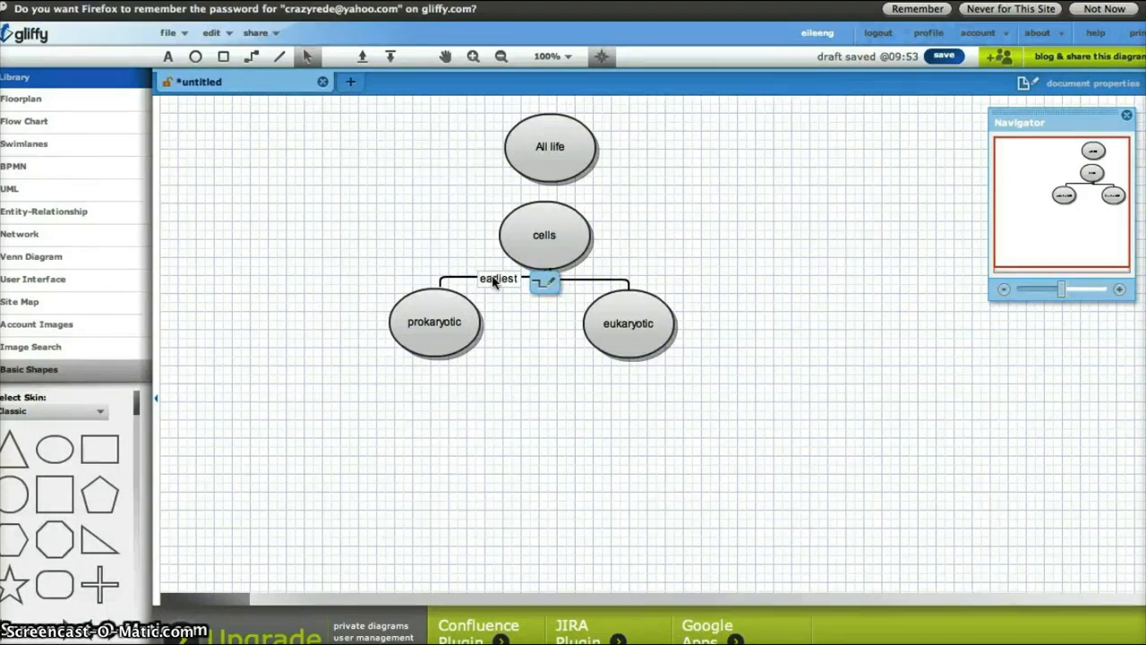
{"action": "type", "text": "cells"}
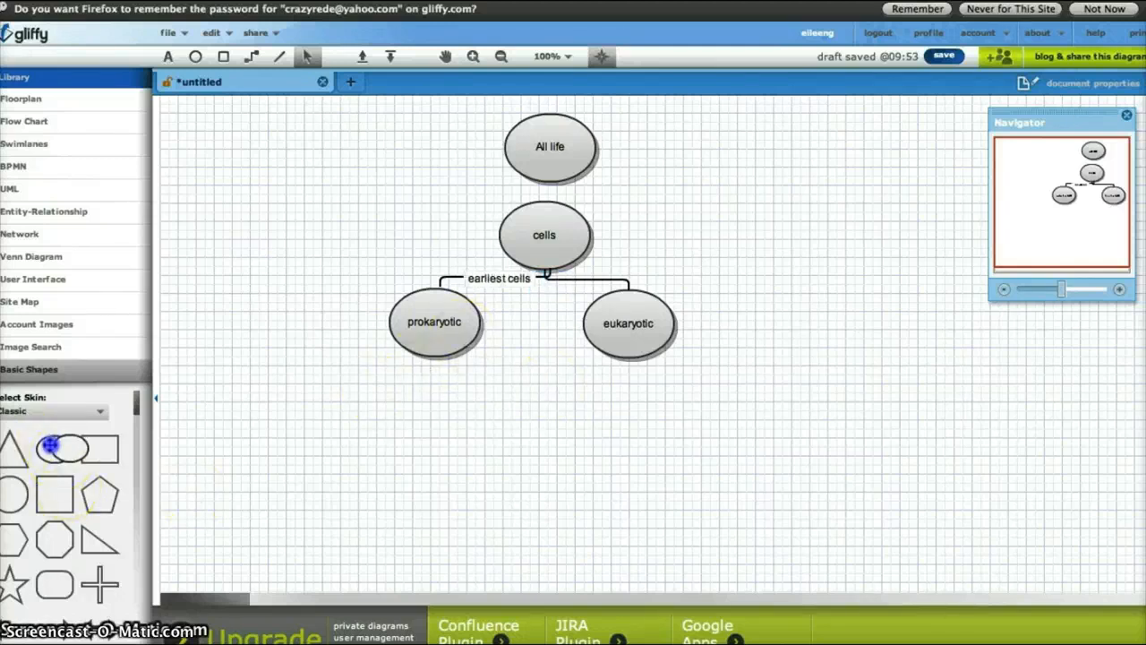
- Add ovals labelled 'simpler' and 'small' beneath prokaryotic
{"action": "left_click_drag", "start_coordinate": [53, 448], "coordinate": [186, 410]}
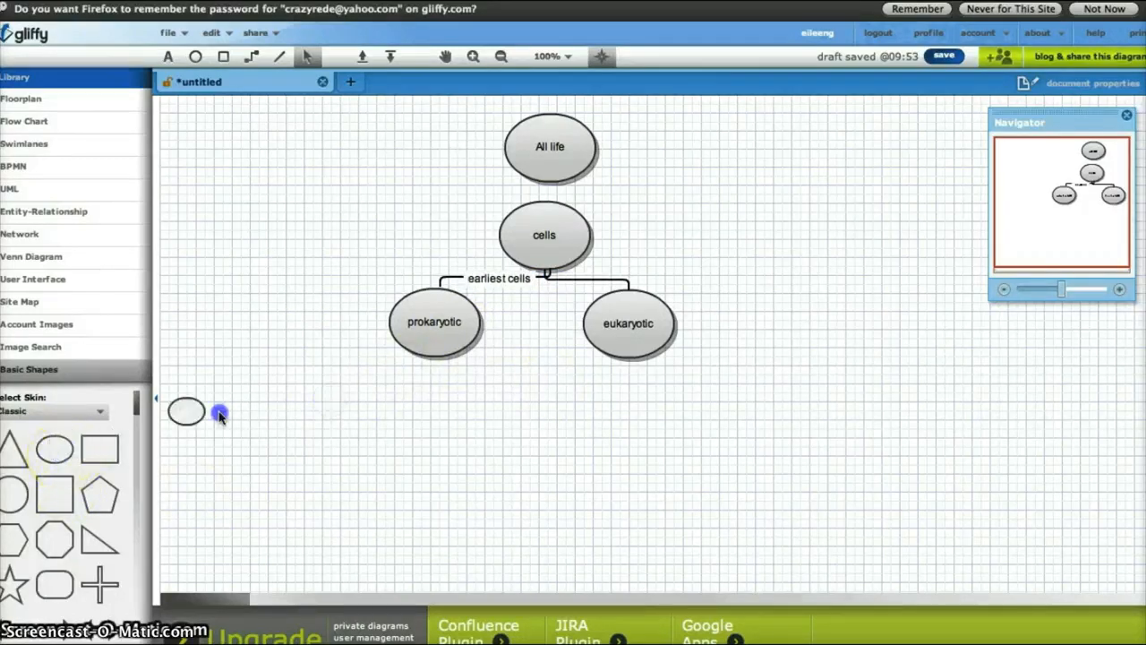
{"action": "left_click_drag", "start_coordinate": [186, 410], "coordinate": [326, 387]}
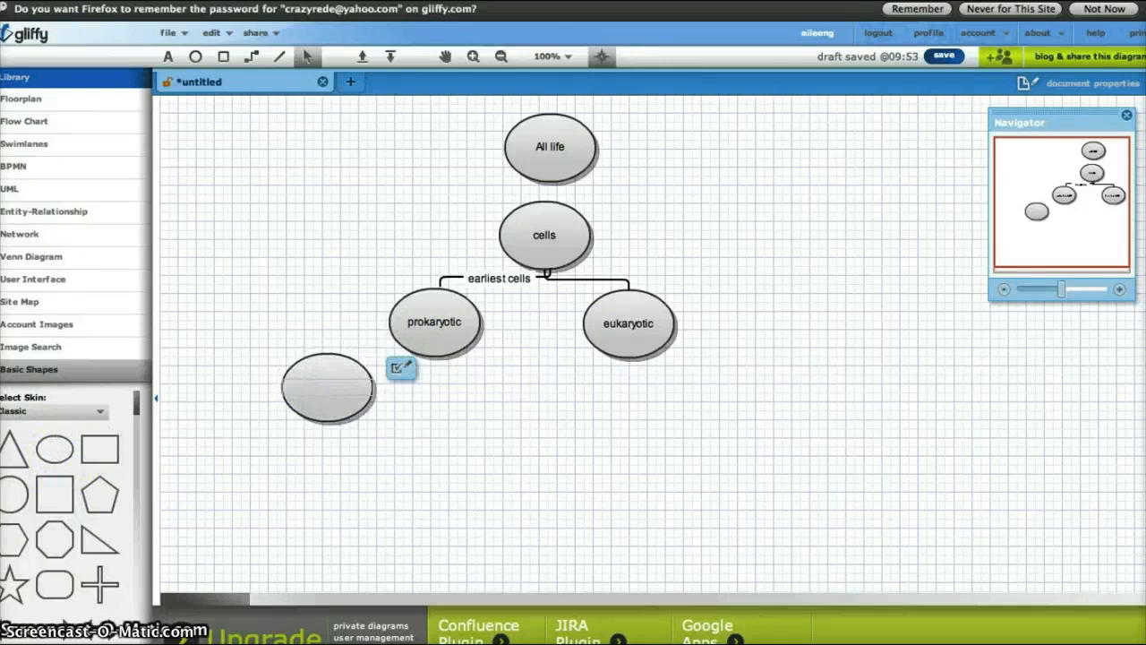
{"action": "type", "text": "simpler"}
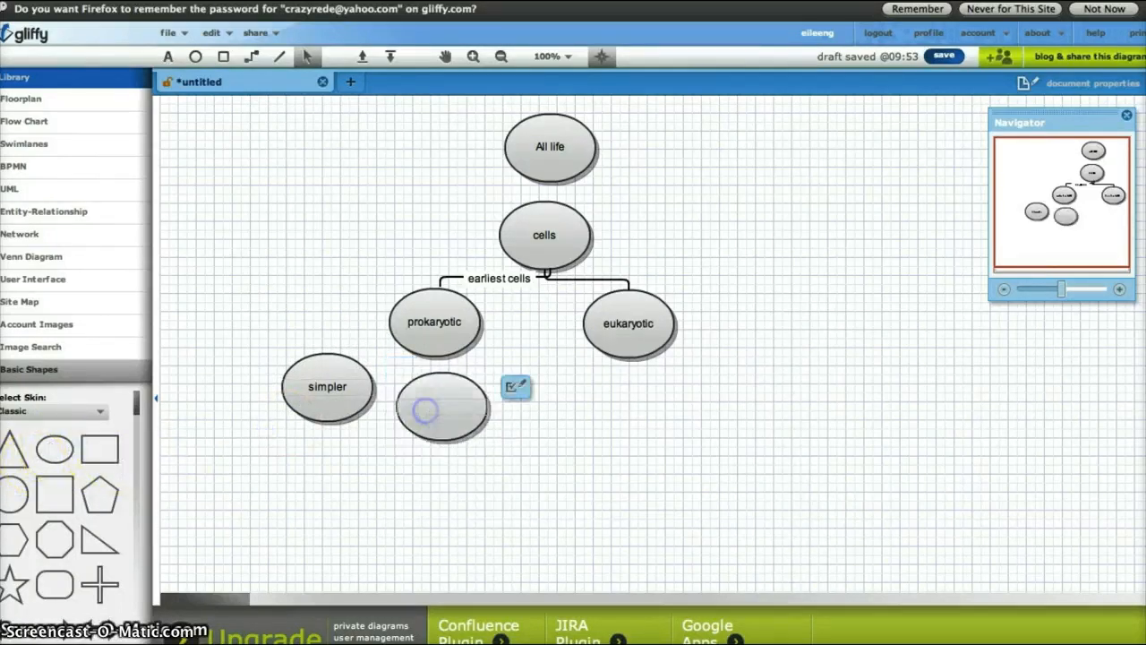
{"action": "type", "text": "small"}
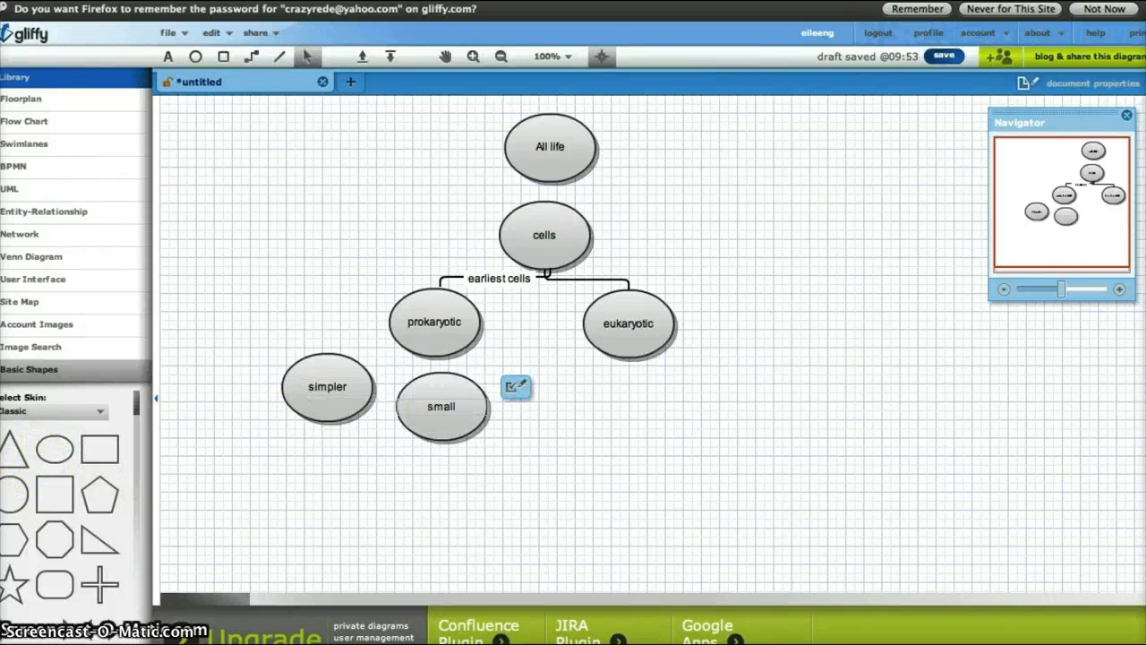
{"action": "left_click", "coordinate": [434, 322]}
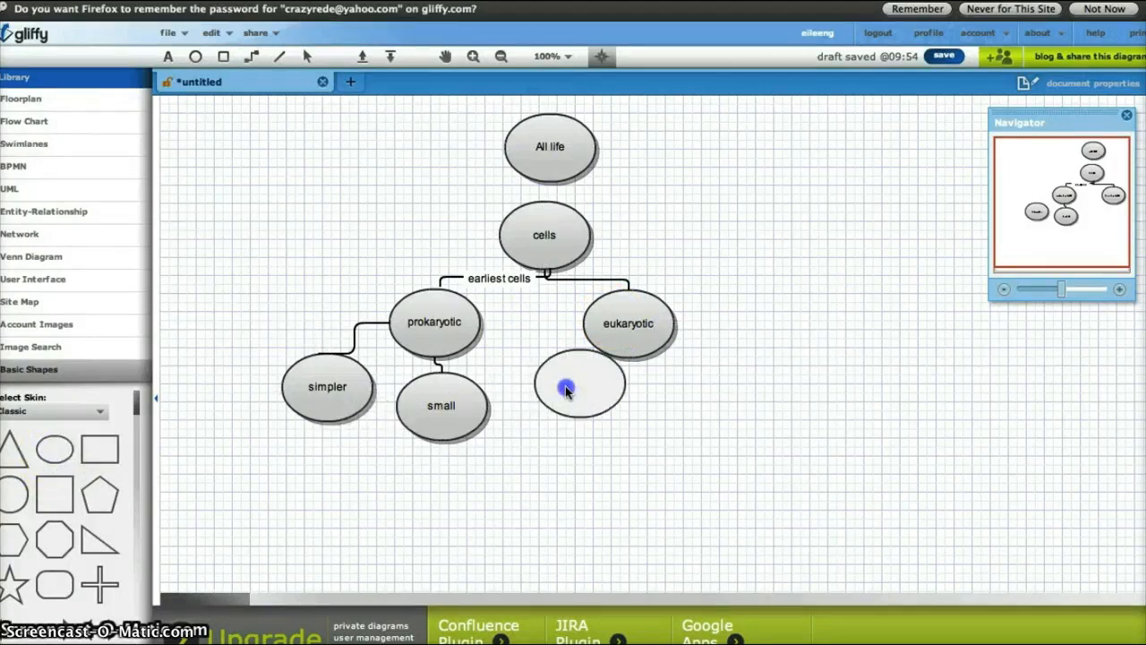
- Add an oval labelled 'complex' below eukaryotic
{"action": "left_click_drag", "start_coordinate": [580, 383], "coordinate": [617, 408]}
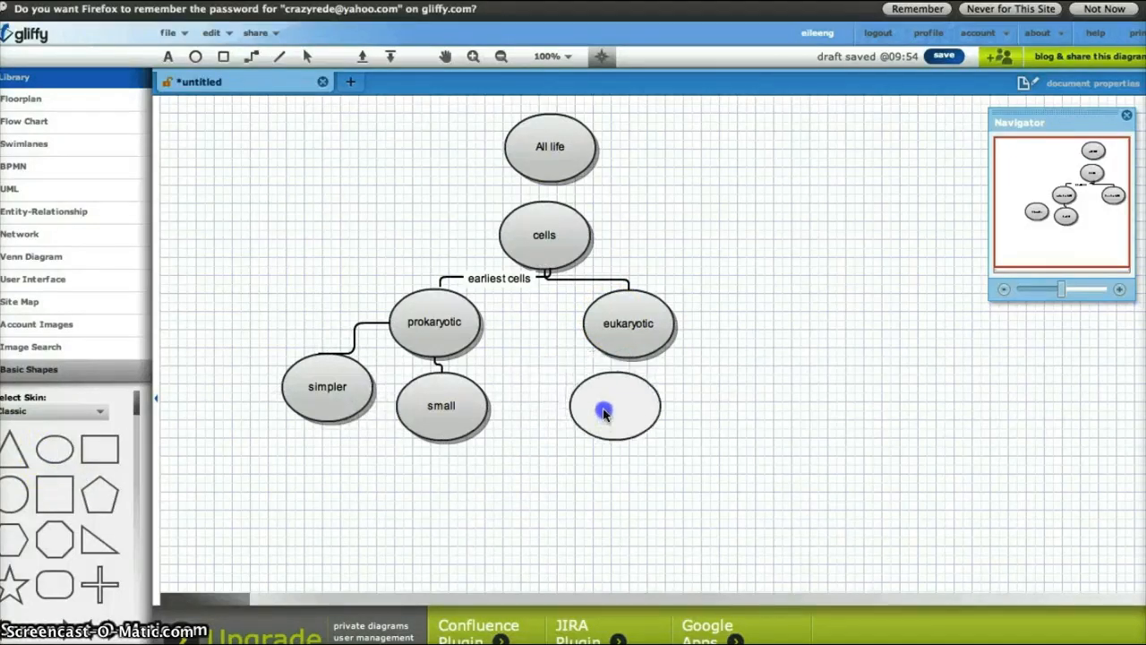
{"action": "type", "text": "mo"}
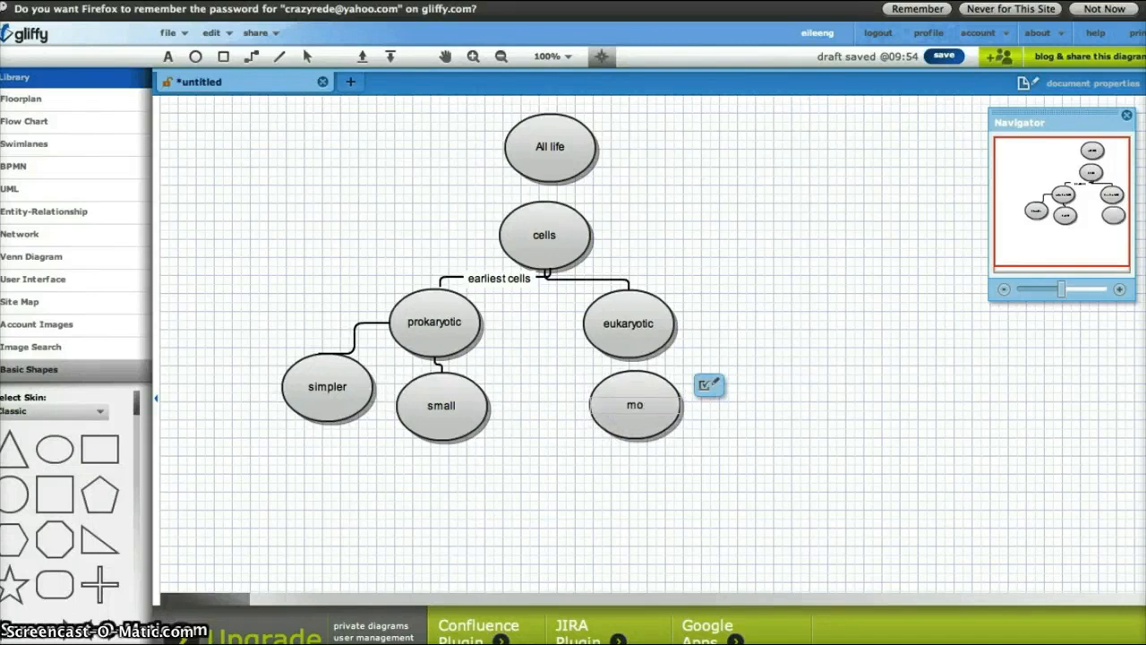
{"action": "type", "text": "complex"}
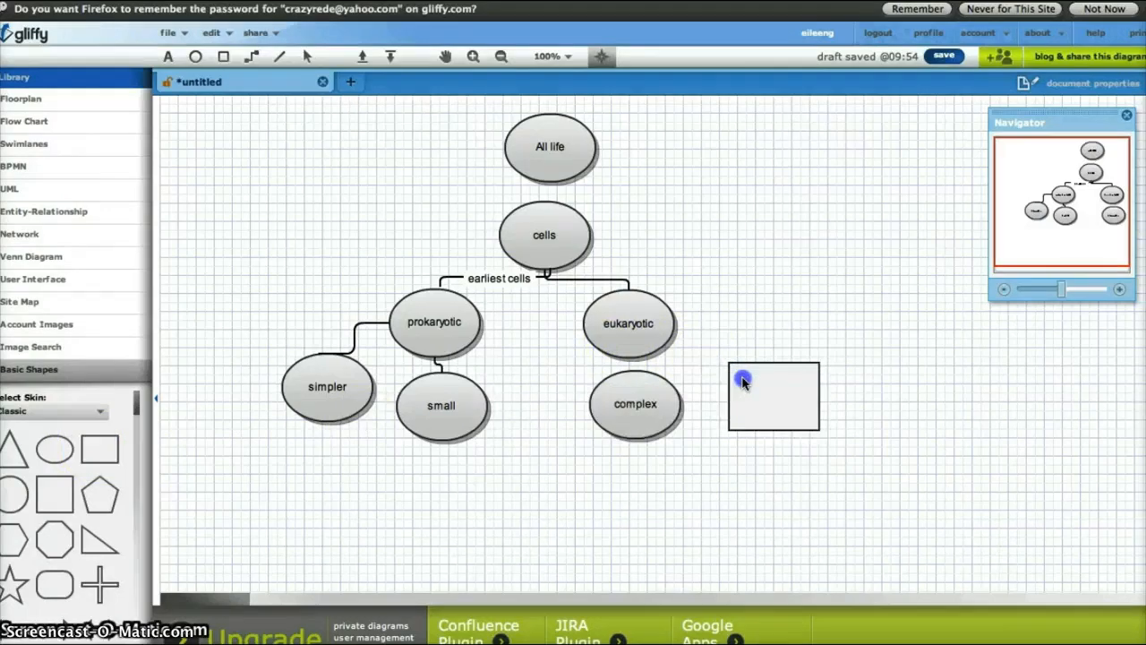
- Add a rectangle labelled 'organelles' beside complex and select complex to connect it
{"action": "left_click", "coordinate": [774, 397]}
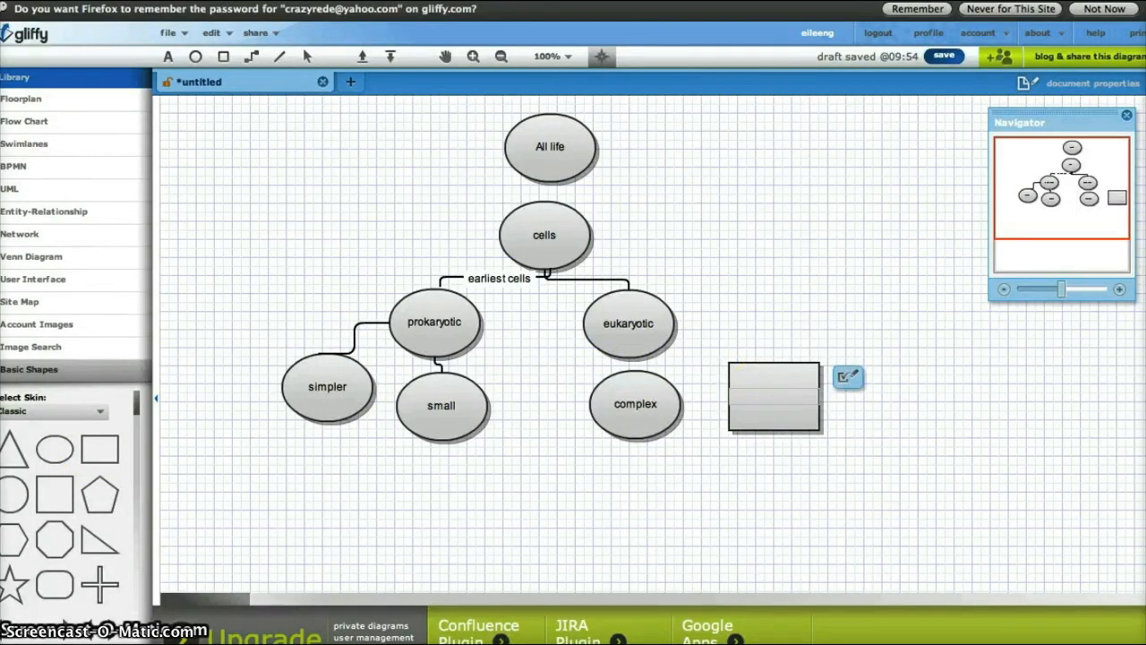
{"action": "type", "text": "organelles"}
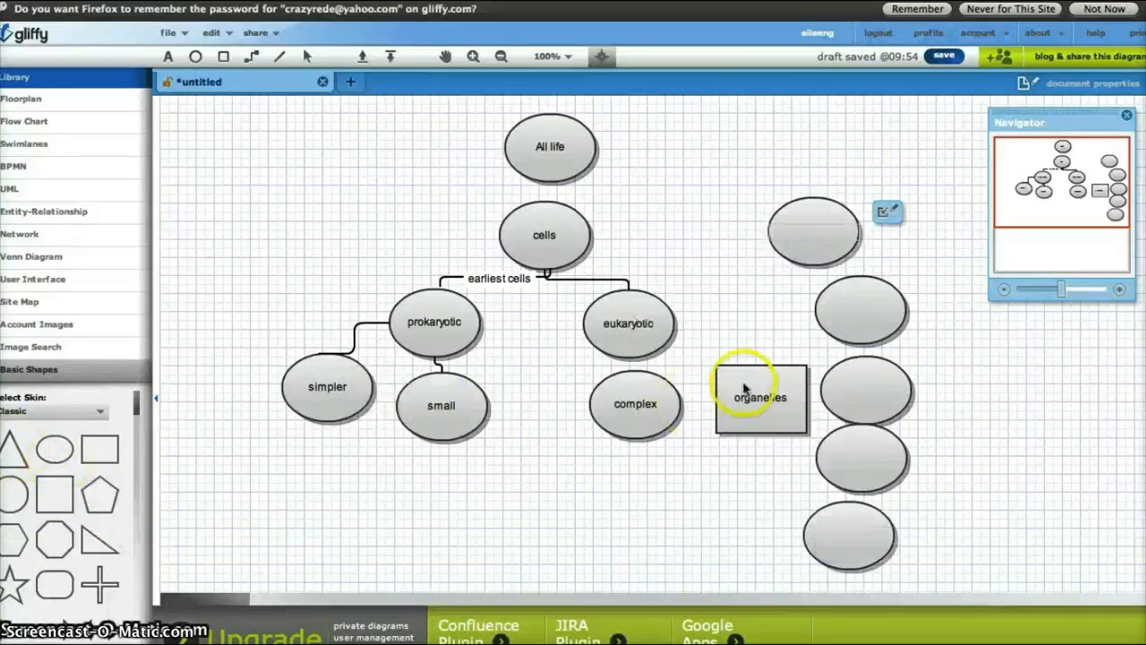
{"action": "left_click", "coordinate": [635, 404]}
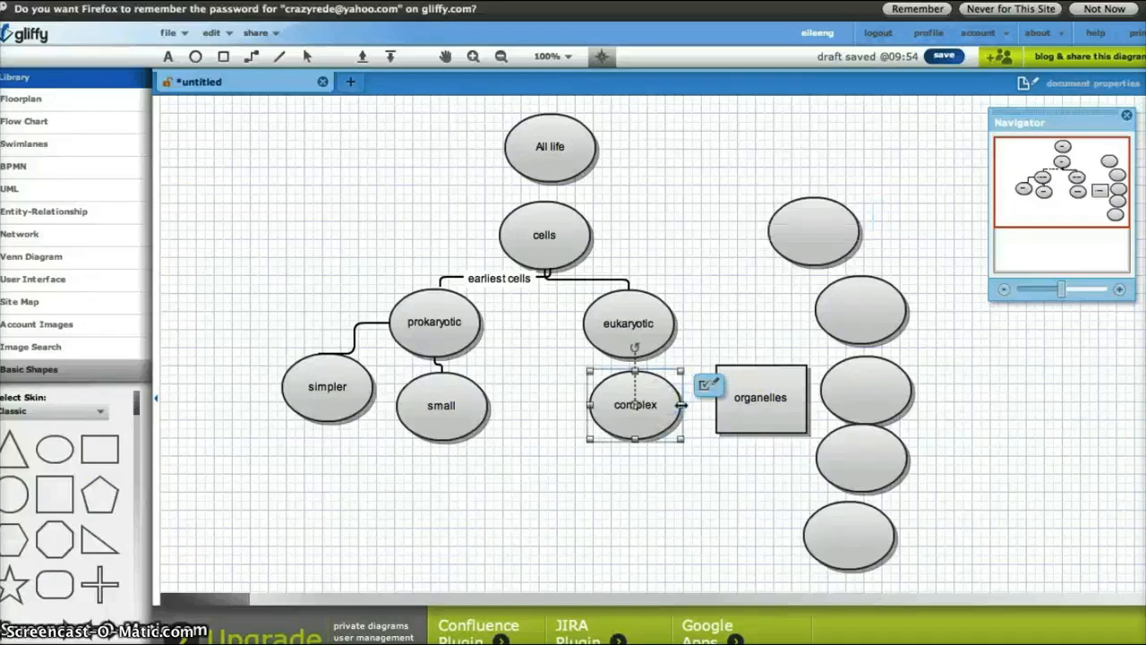